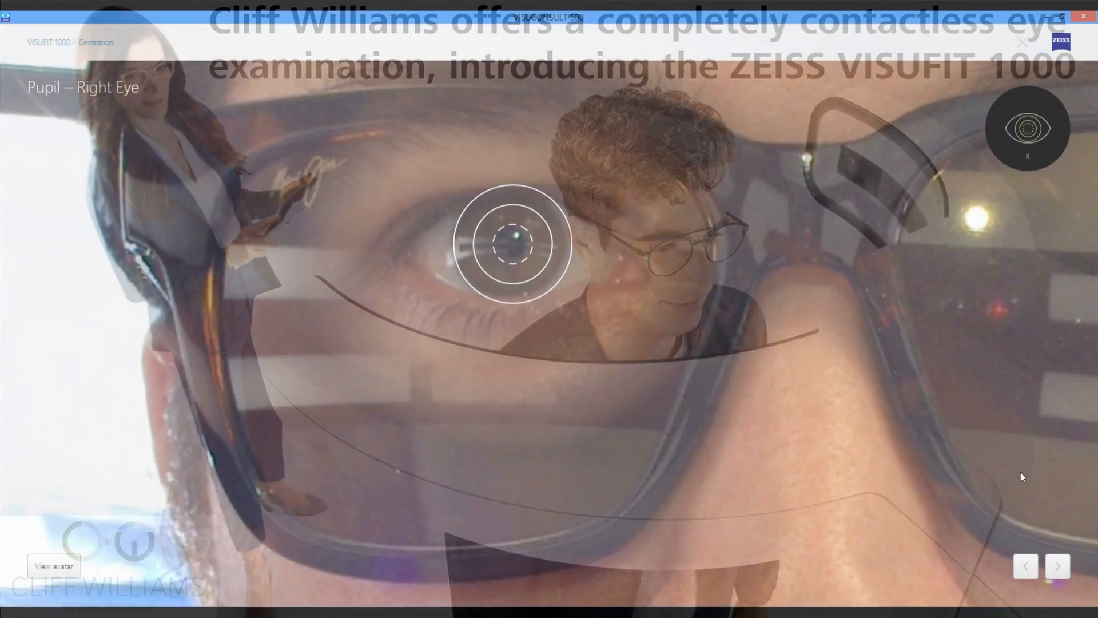
Launch VISUFIT 1000 Avatar Creation to show the live left, front and right head views.
left_click(1058, 565)
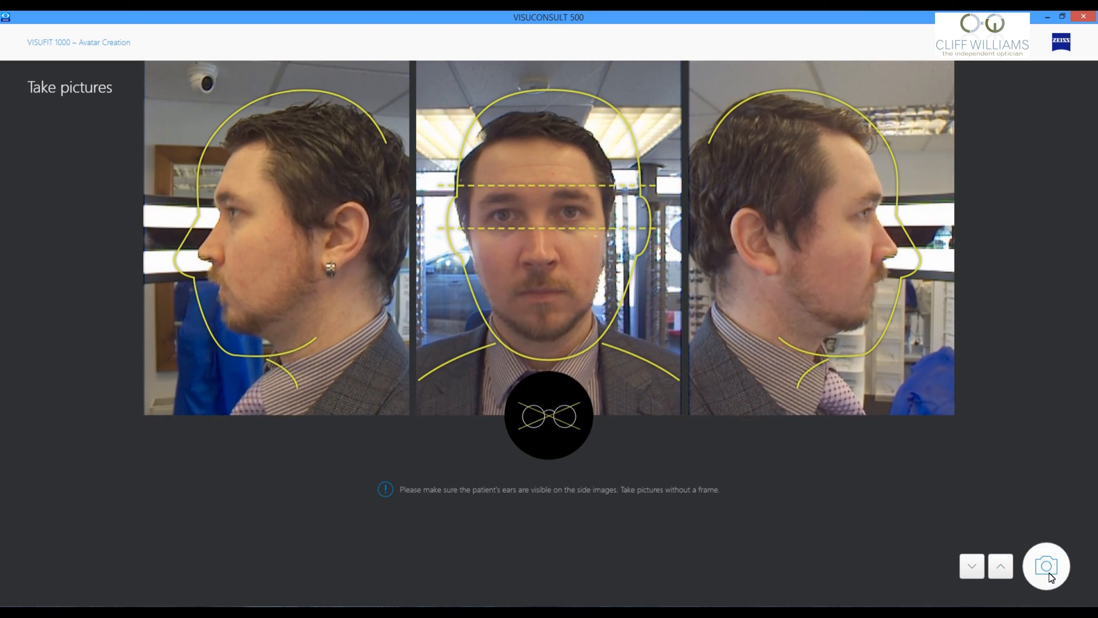
Take and accept the three frameless head photos, then confirm the right and left pupil markers.
left_click(1046, 566)
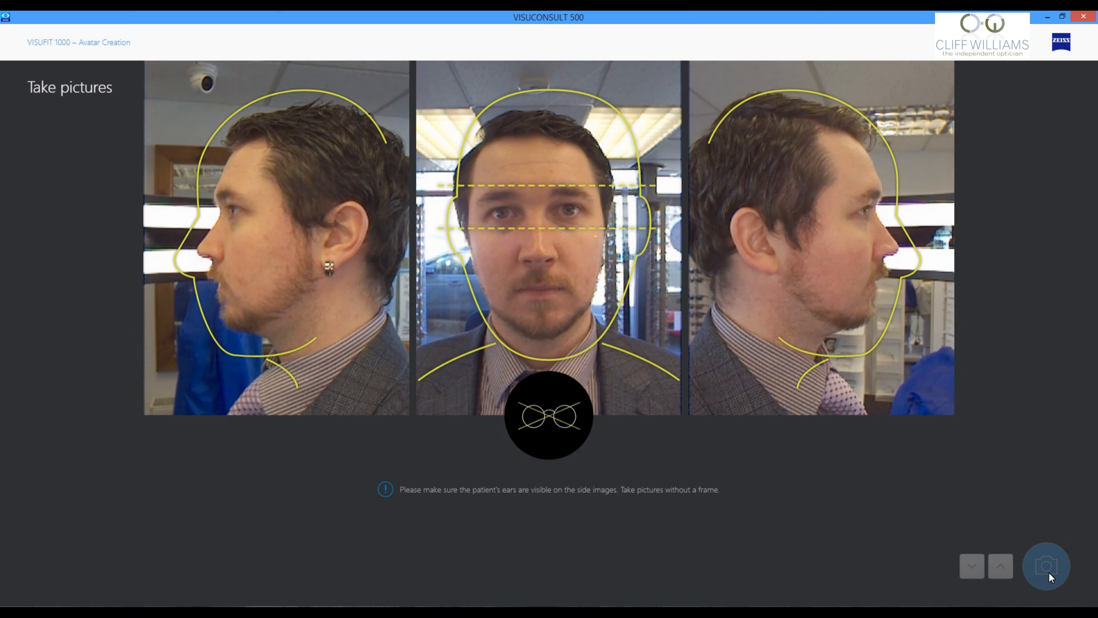
left_click(1046, 566)
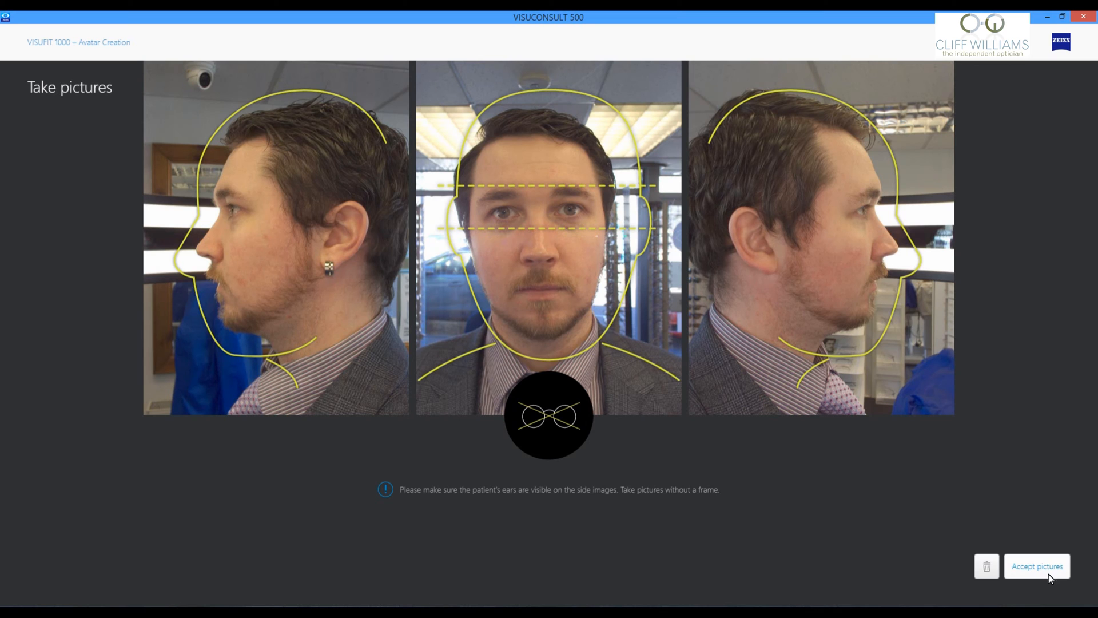
left_click(1037, 566)
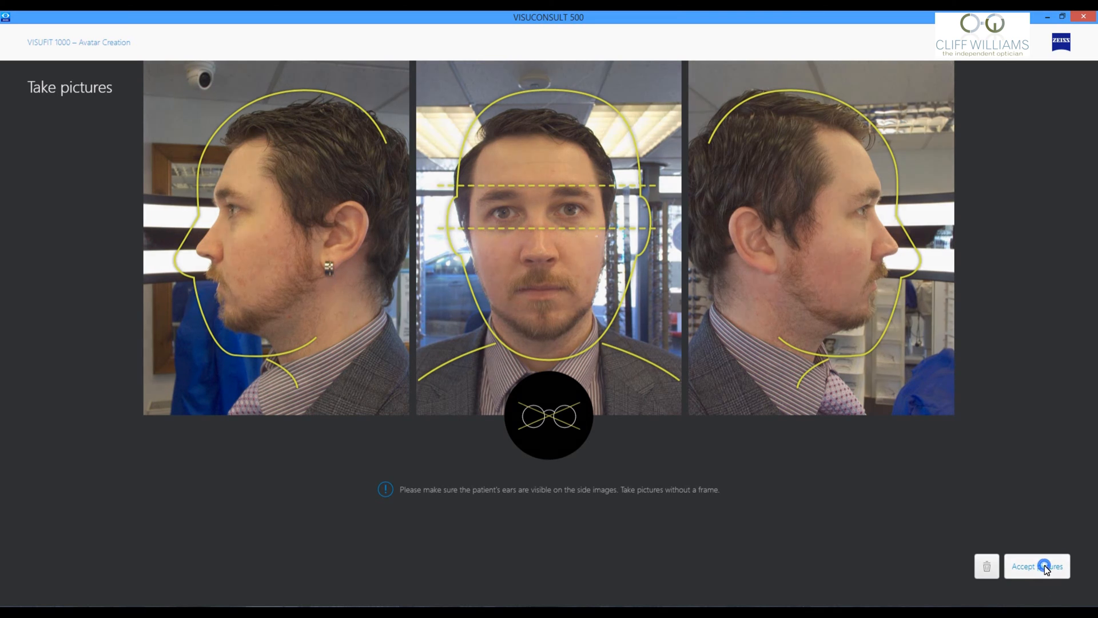
left_click(1037, 566)
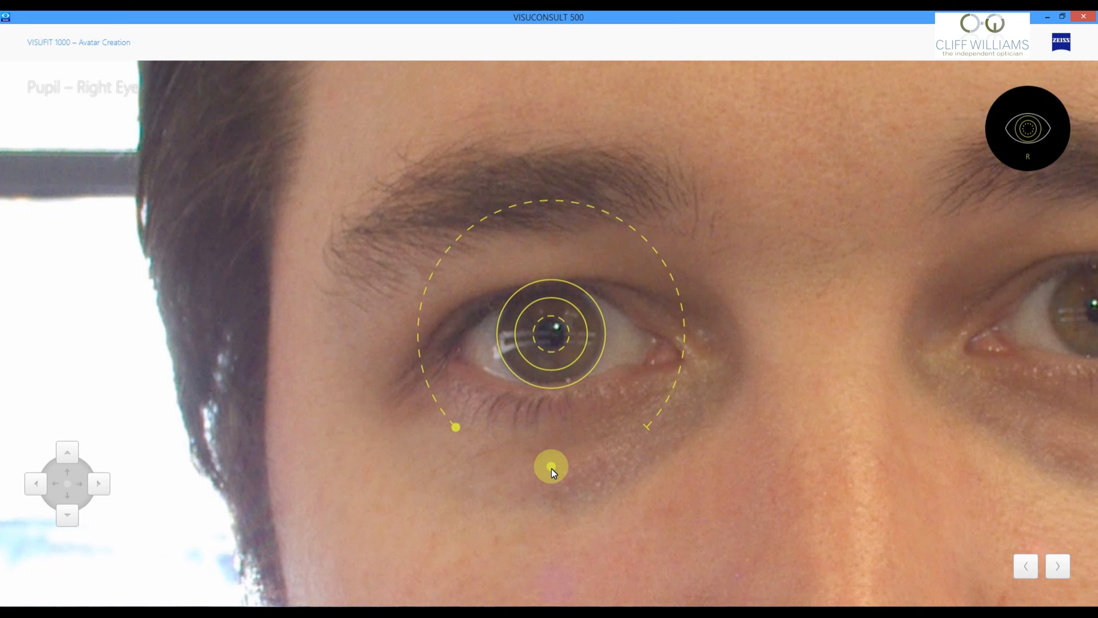
left_click(1057, 565)
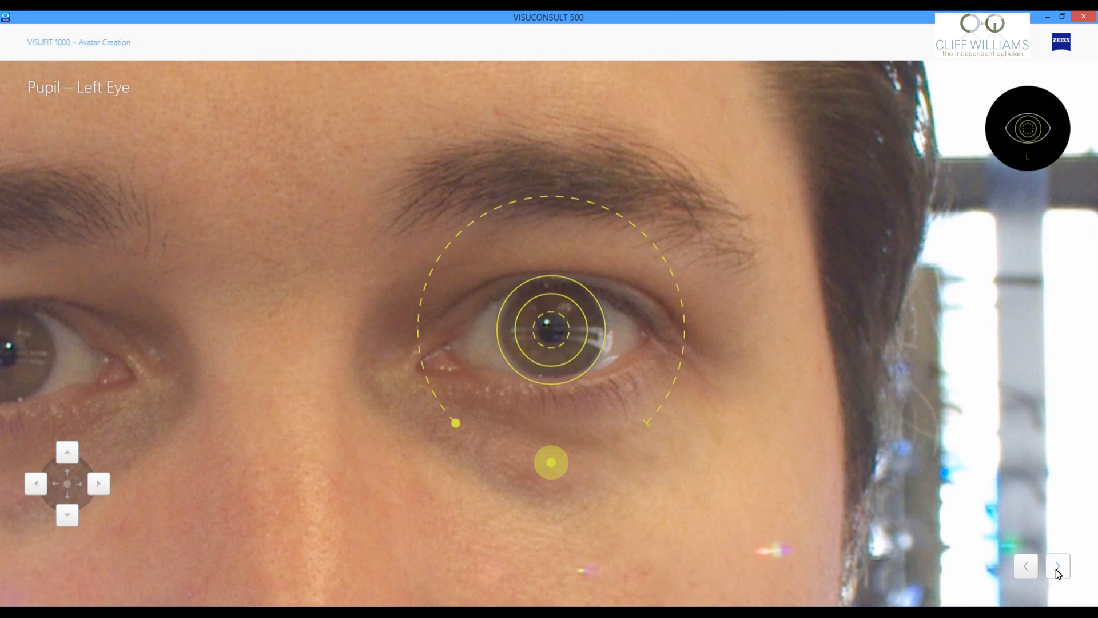
left_click(1057, 566)
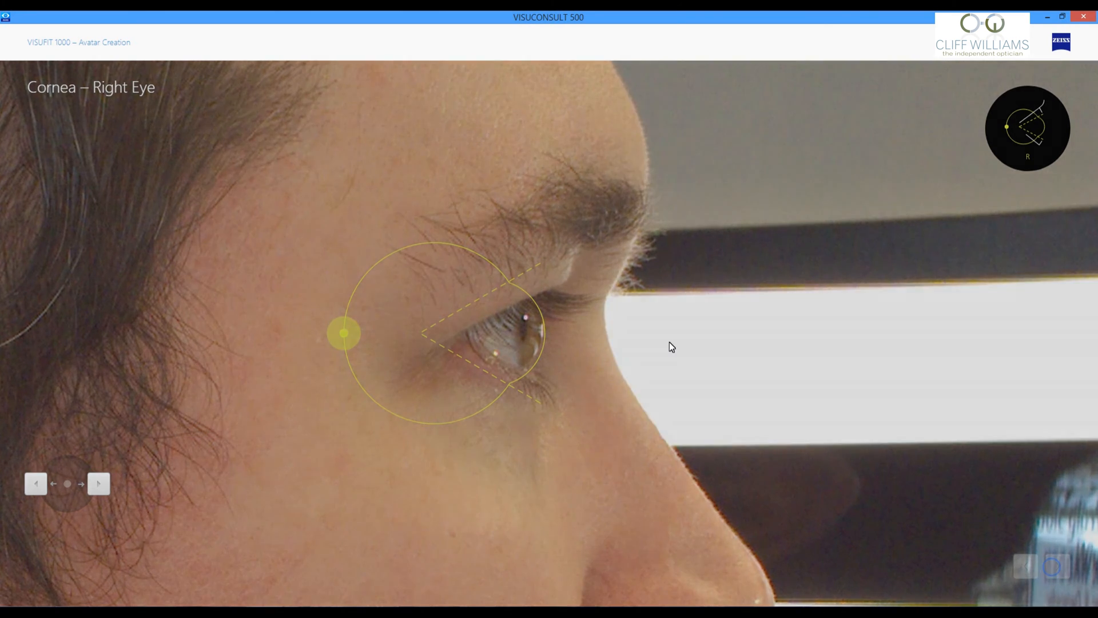
Confirm the right cornea marker and the right and left ear points.
left_click(99, 484)
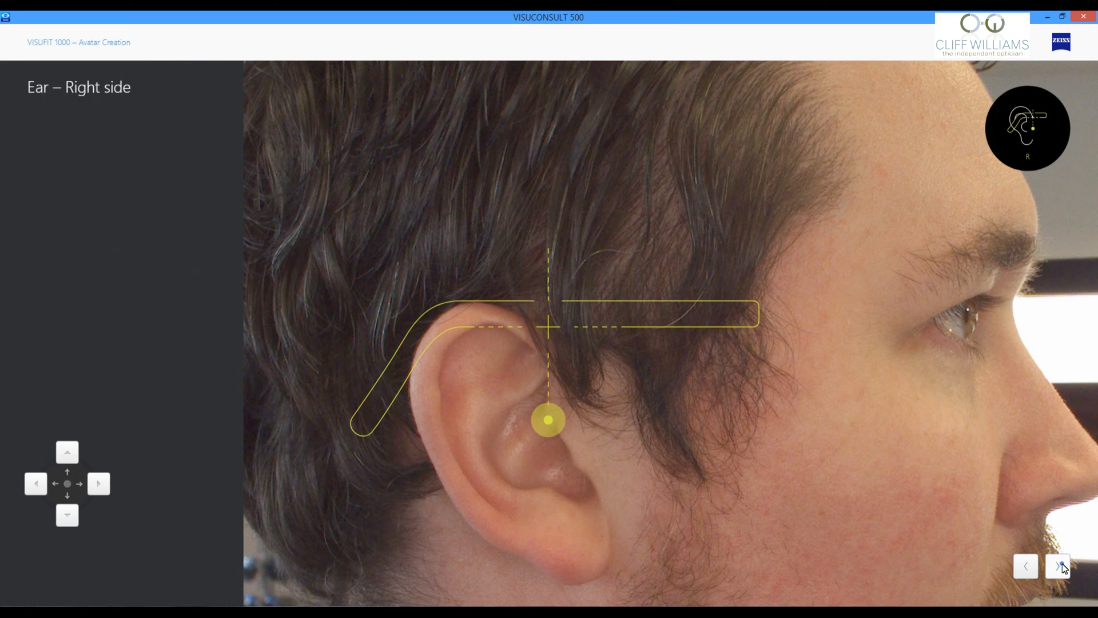
left_click(1057, 565)
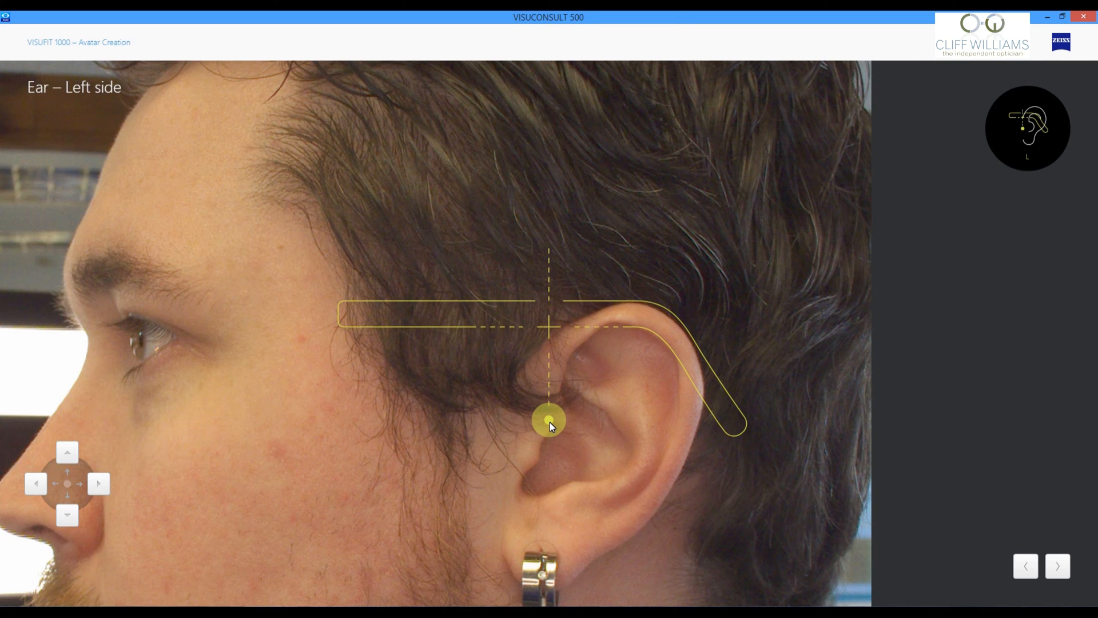
left_click(1057, 566)
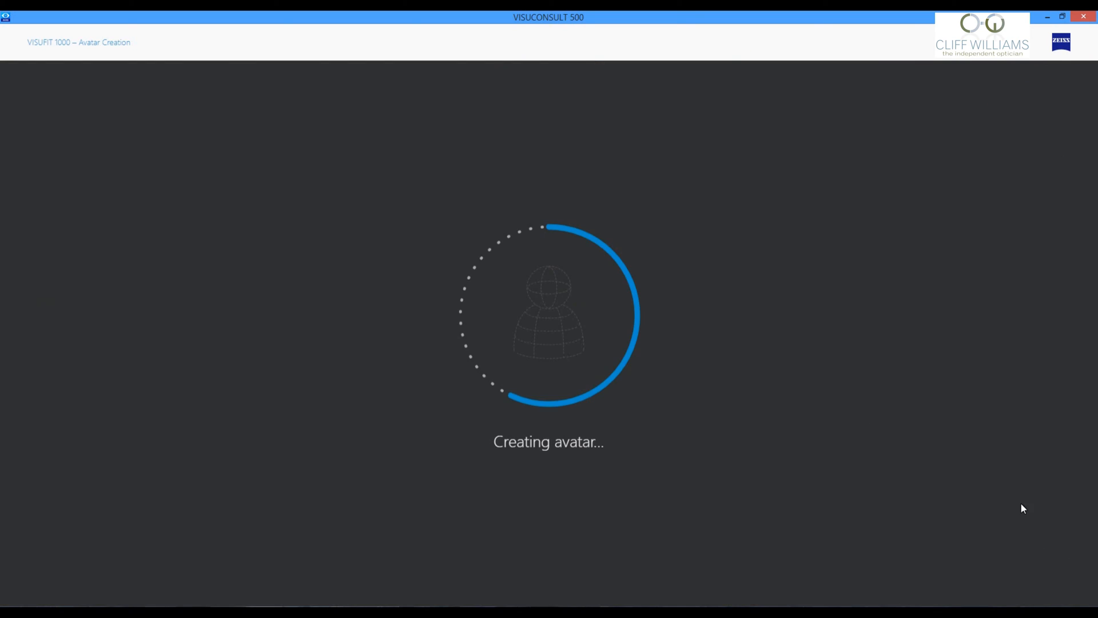
mouse_move(743, 374)
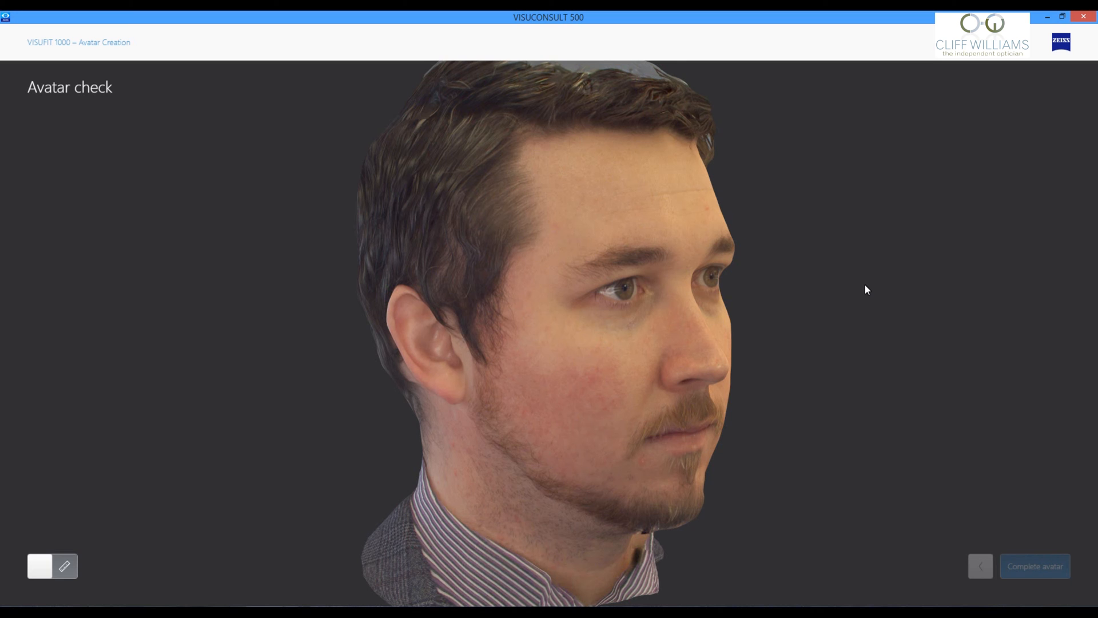
Complete the avatar on Avatar check to reach the Centration Take pictures screen.
left_click(1035, 566)
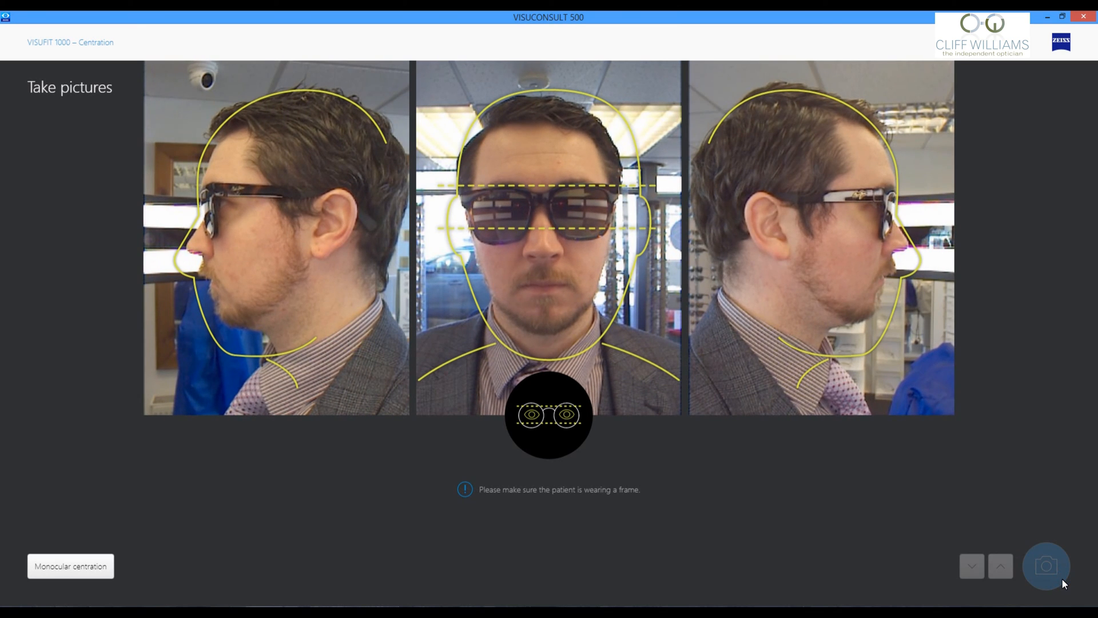
Take and accept sunglasses photos, answer No to eye and cornea visibility, confirm the avatar.
left_click(1046, 565)
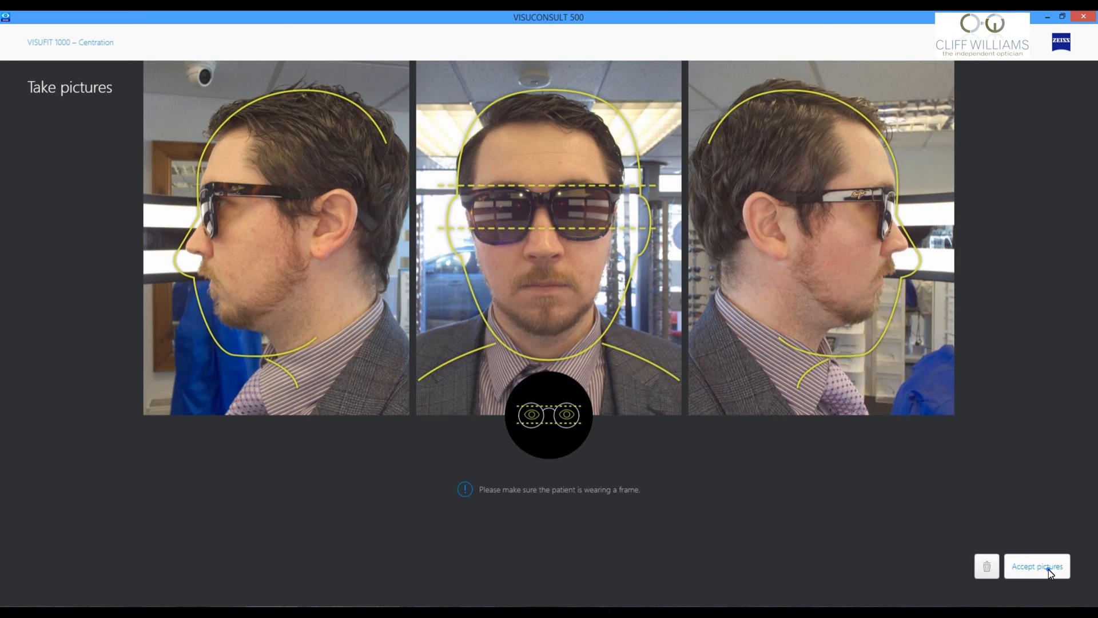
left_click(1037, 566)
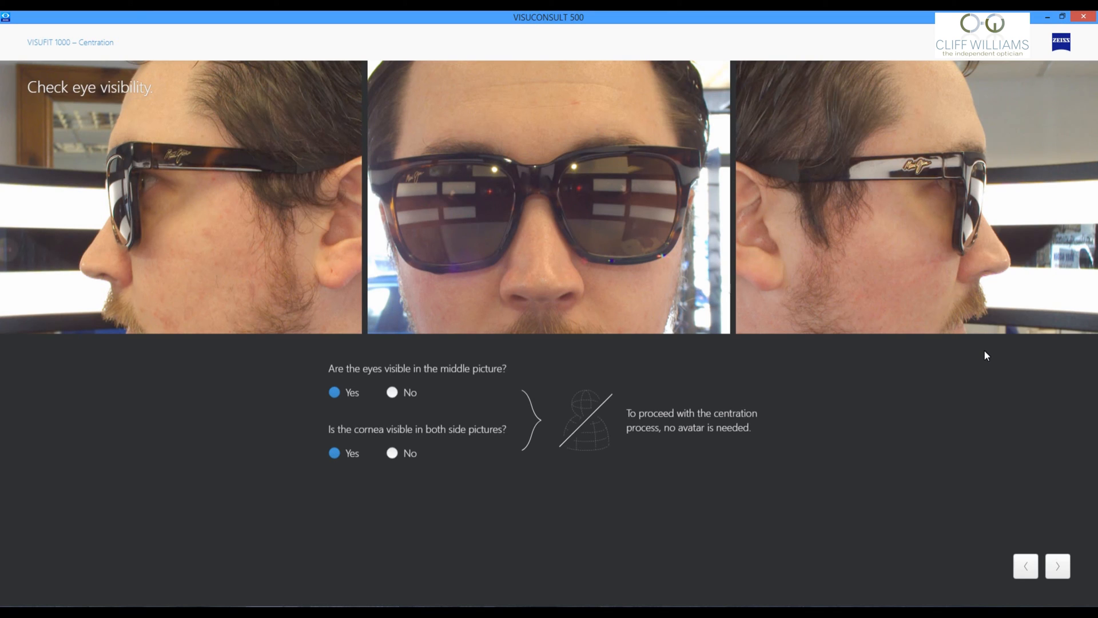
left_click(392, 392)
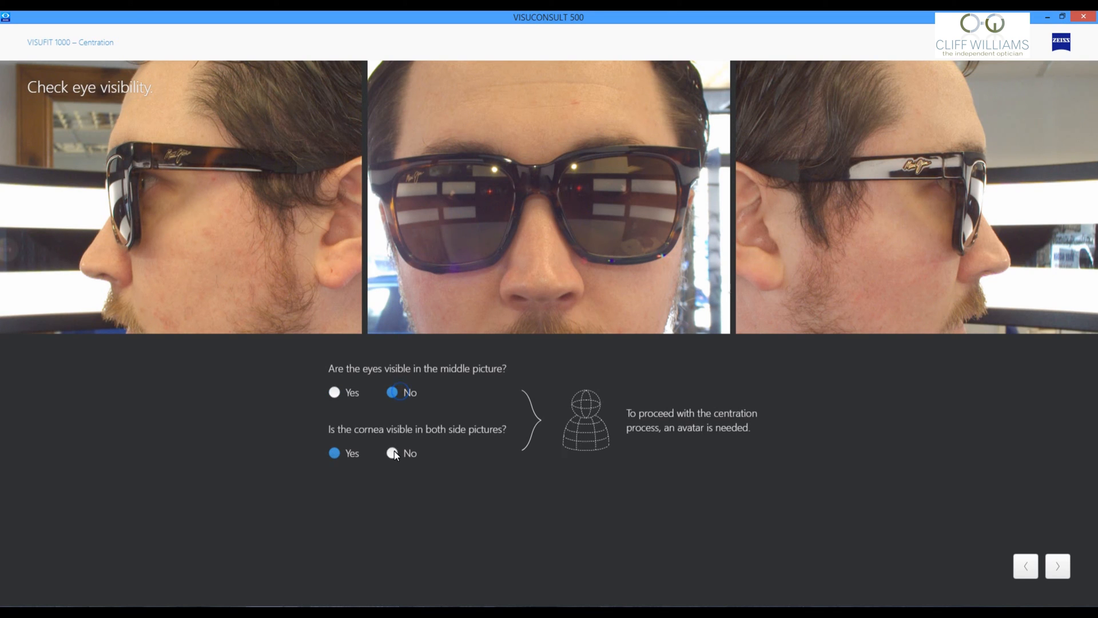
left_click(392, 453)
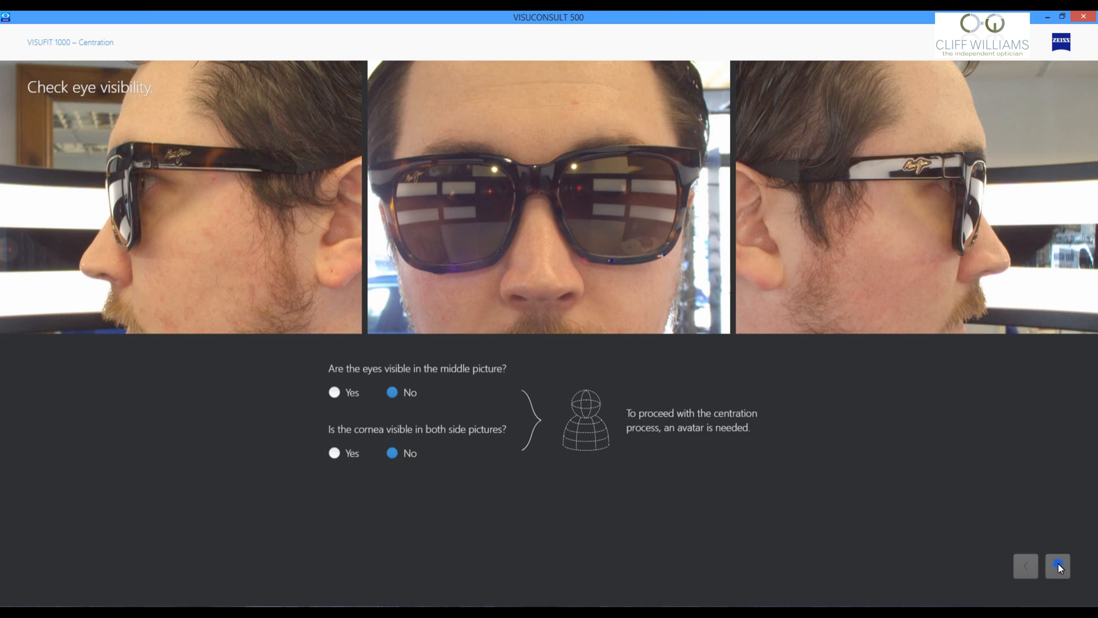
left_click(1057, 566)
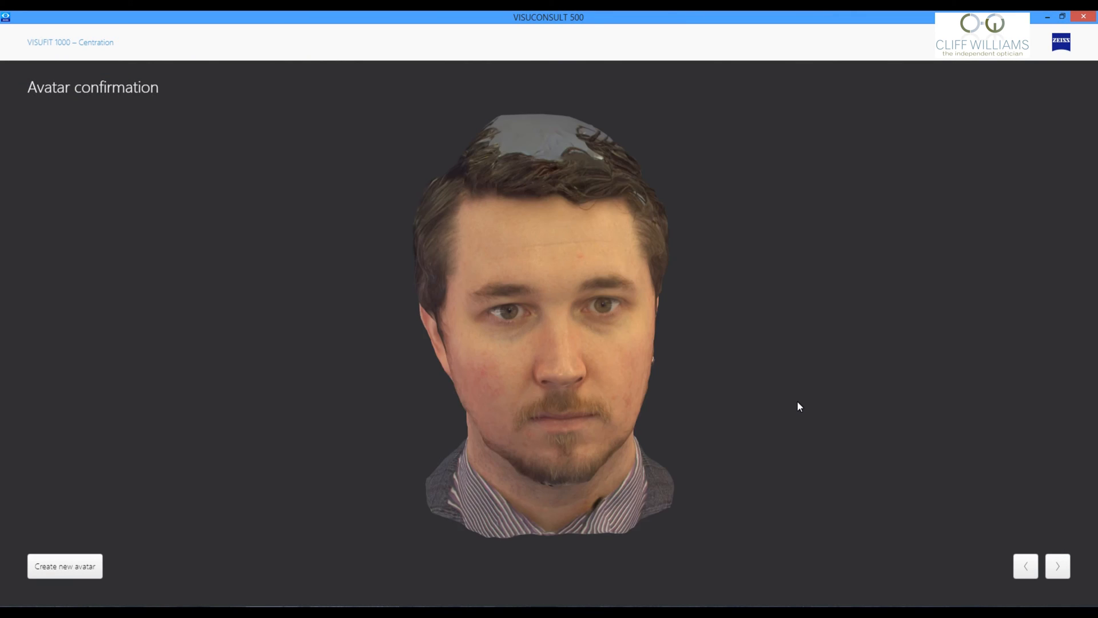
left_click(1058, 566)
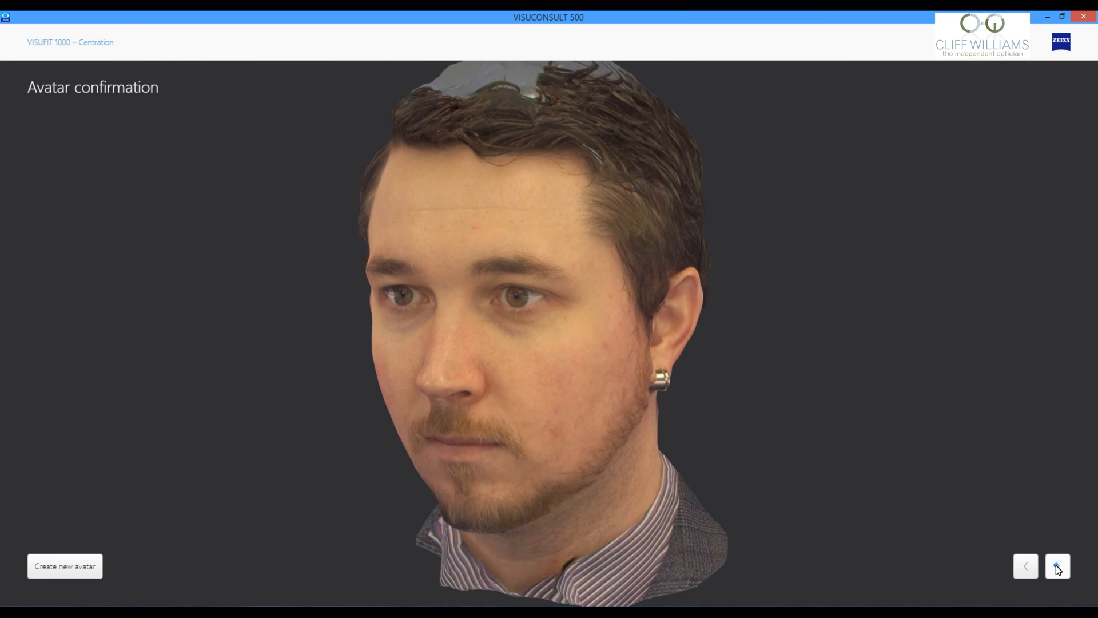
left_click(1058, 566)
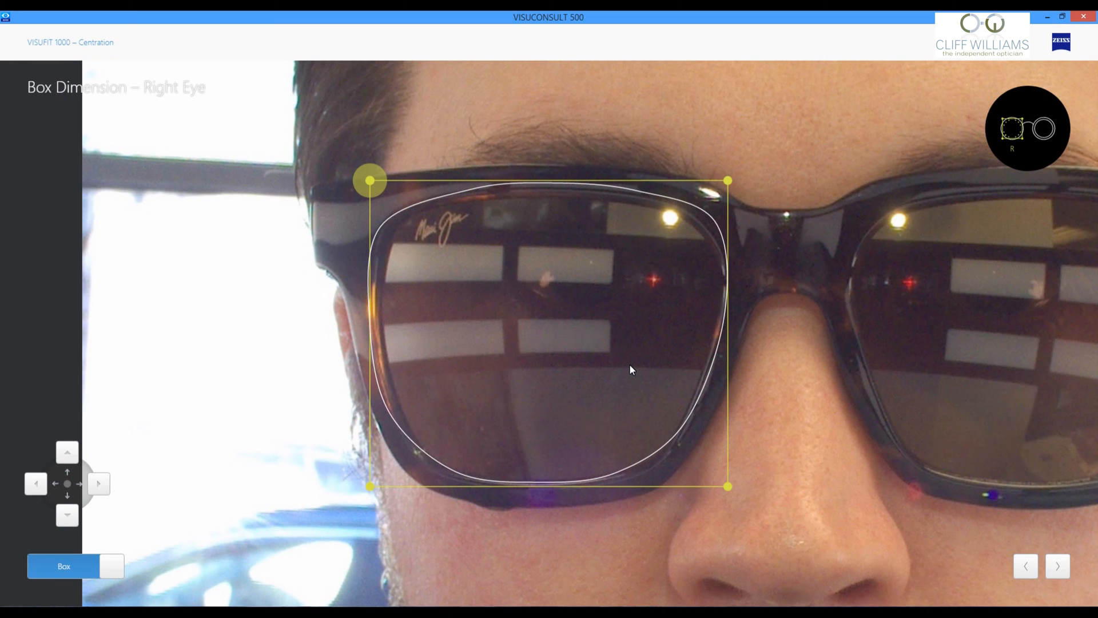
mouse_move(731, 492)
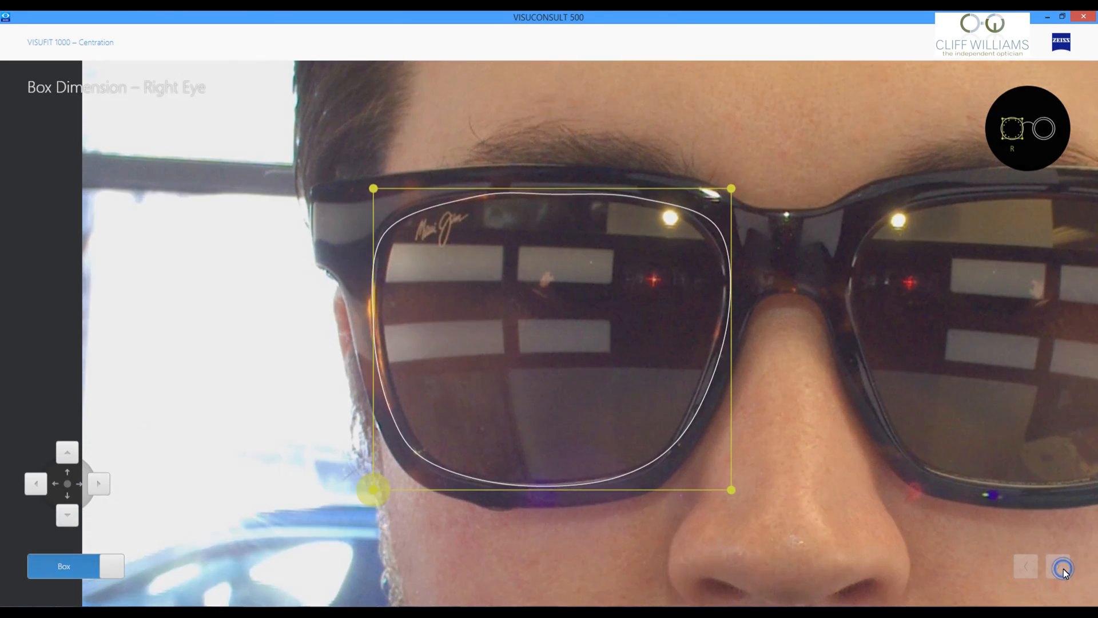
Confirm the right lens box, then adjust the left lens box's top outer corner.
left_click(1057, 566)
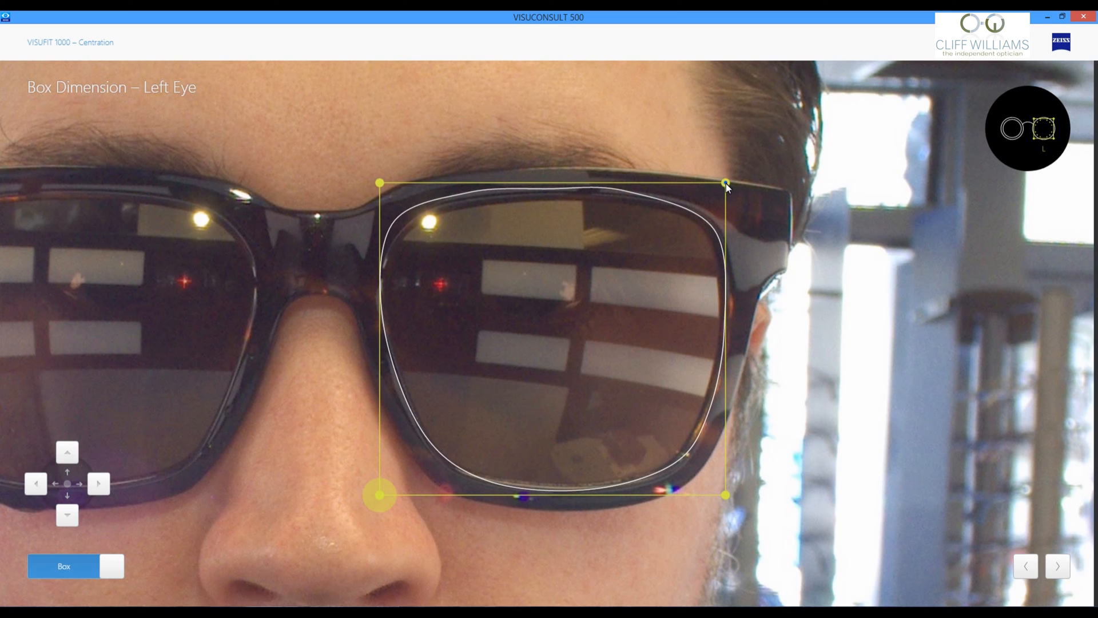
left_click(726, 184)
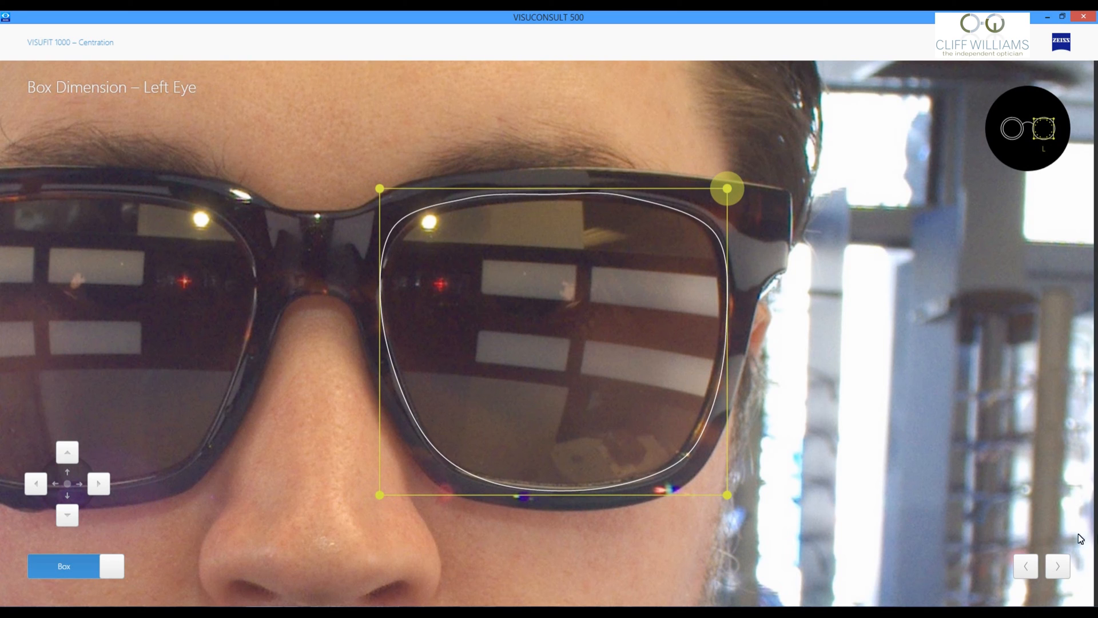
left_click(1058, 565)
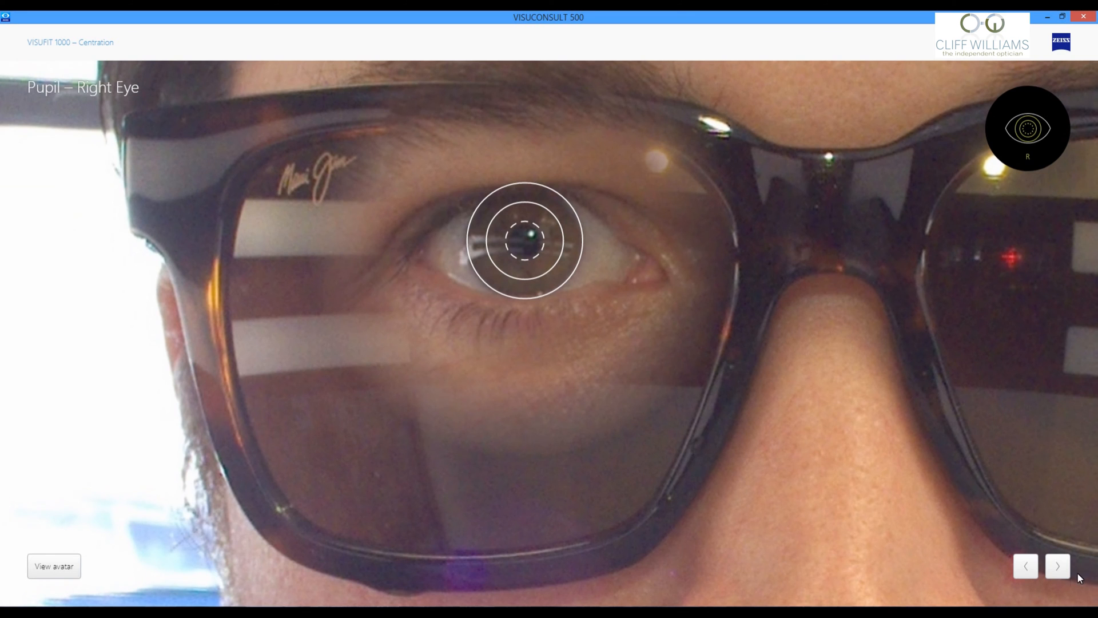
Accept the right and left pupil positions and the right and left cornea positions.
left_click(1057, 565)
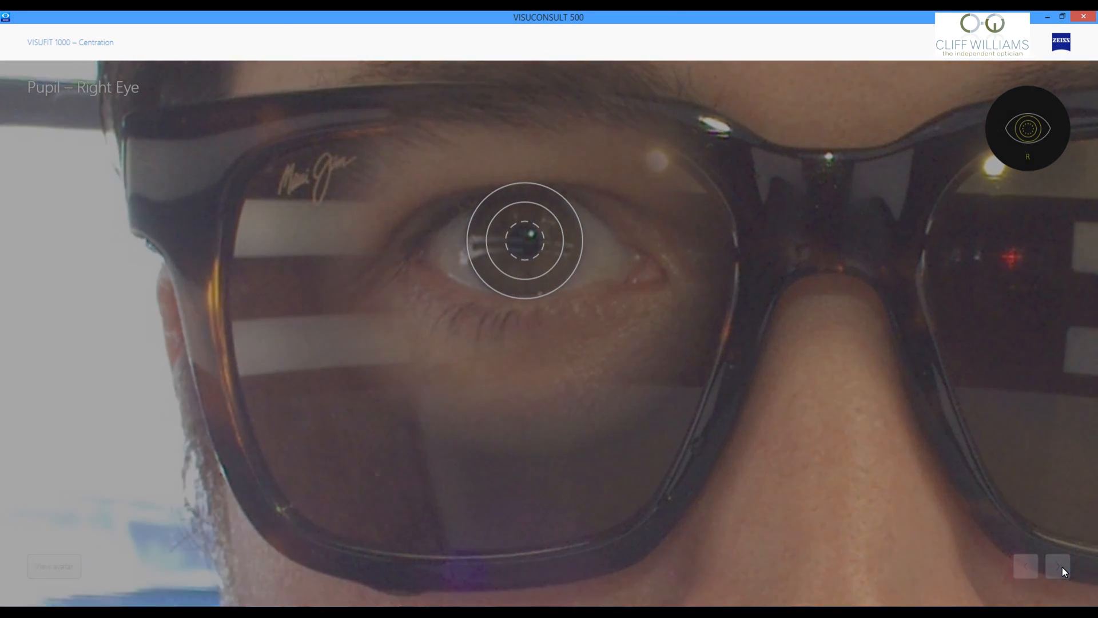
left_click(1058, 565)
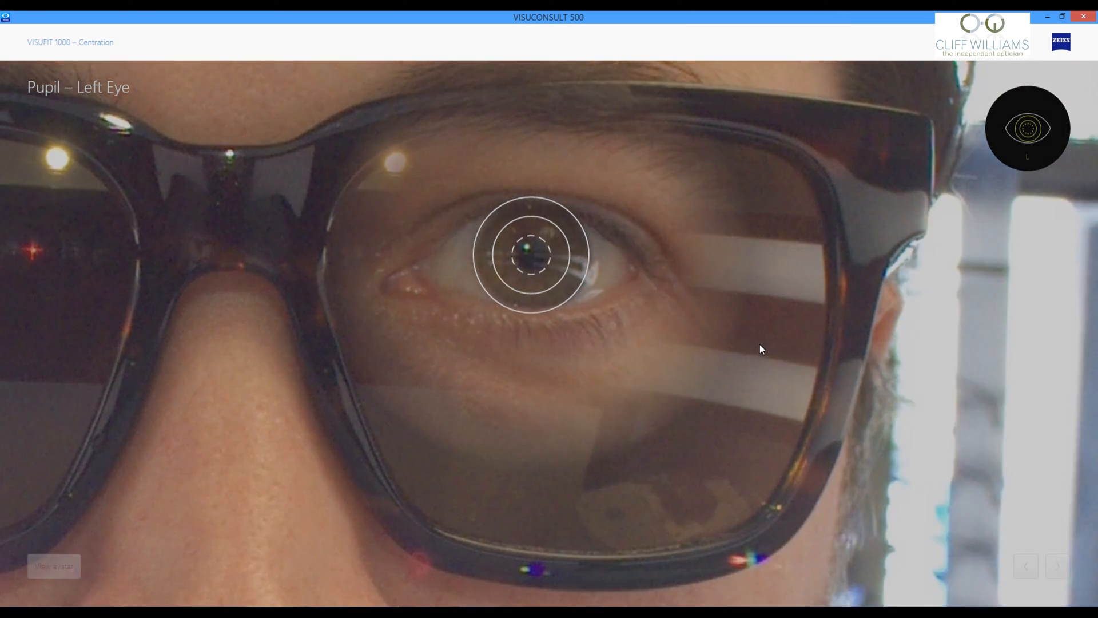
left_click(1057, 566)
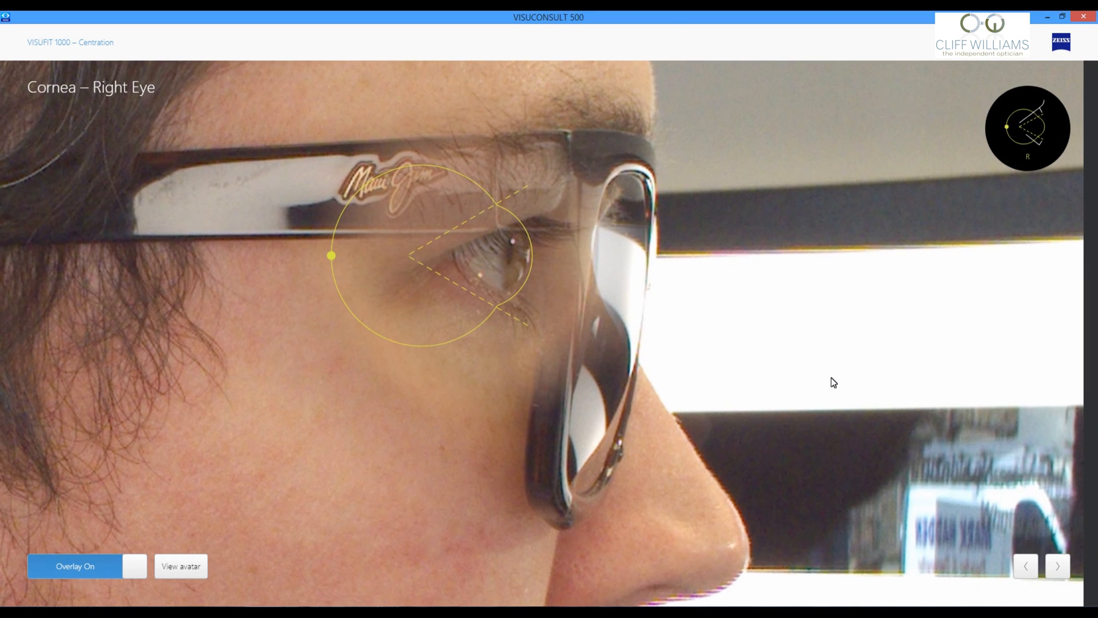
left_click(1057, 565)
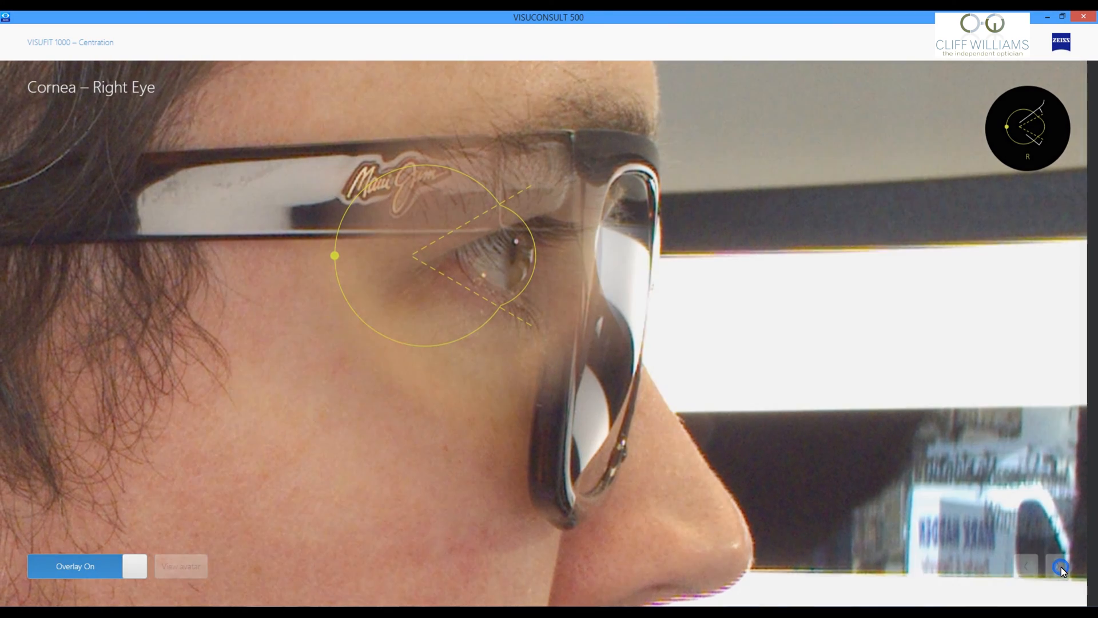
left_click(1060, 567)
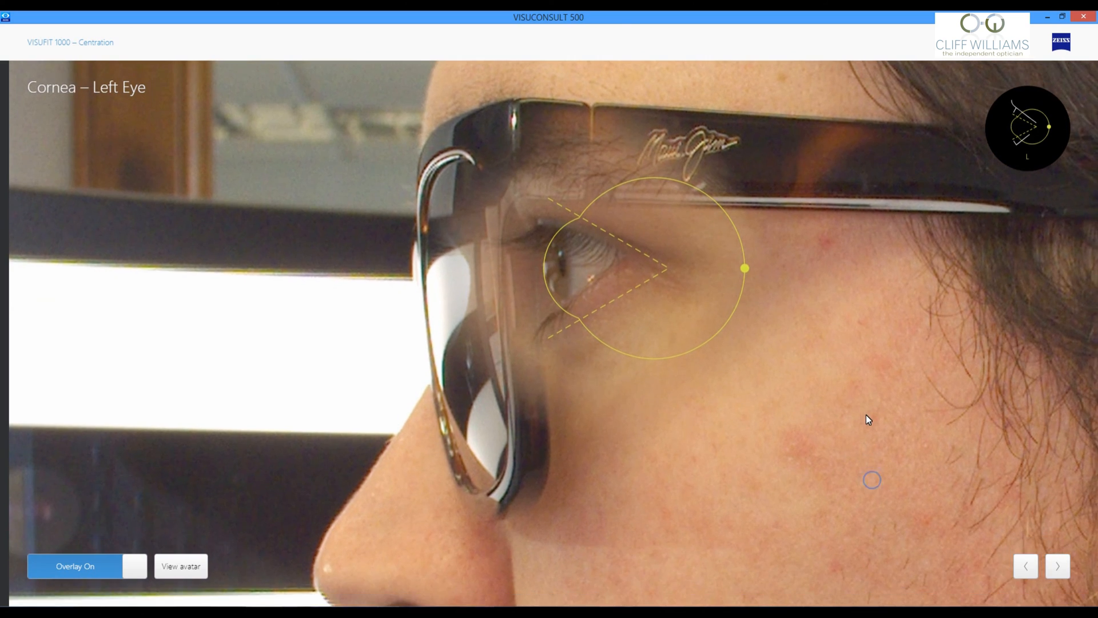
left_click(1058, 566)
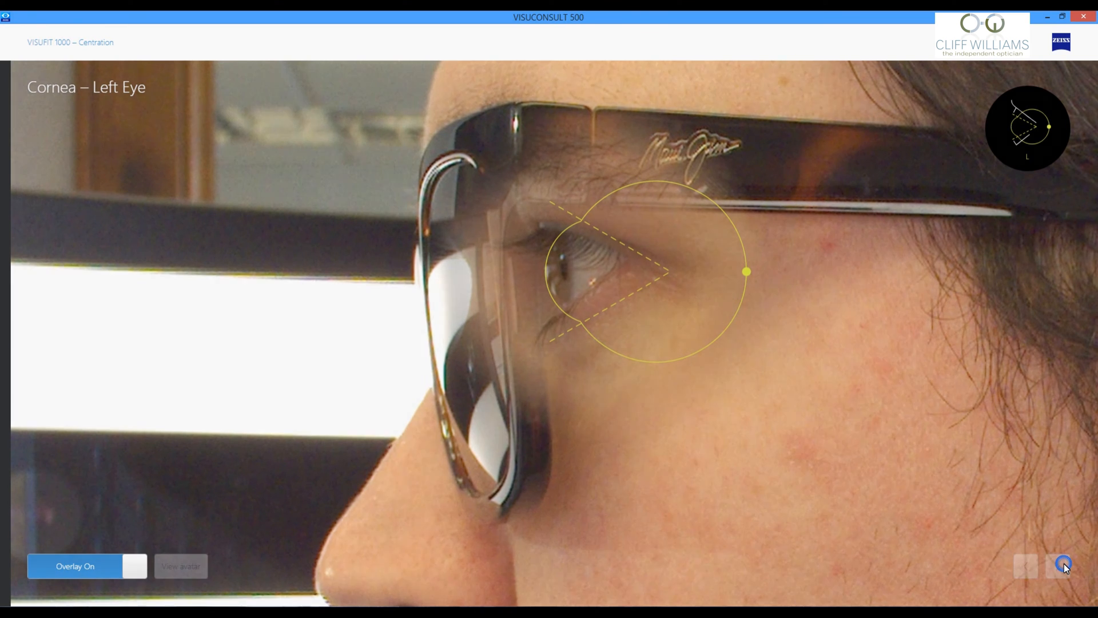
left_click(1063, 566)
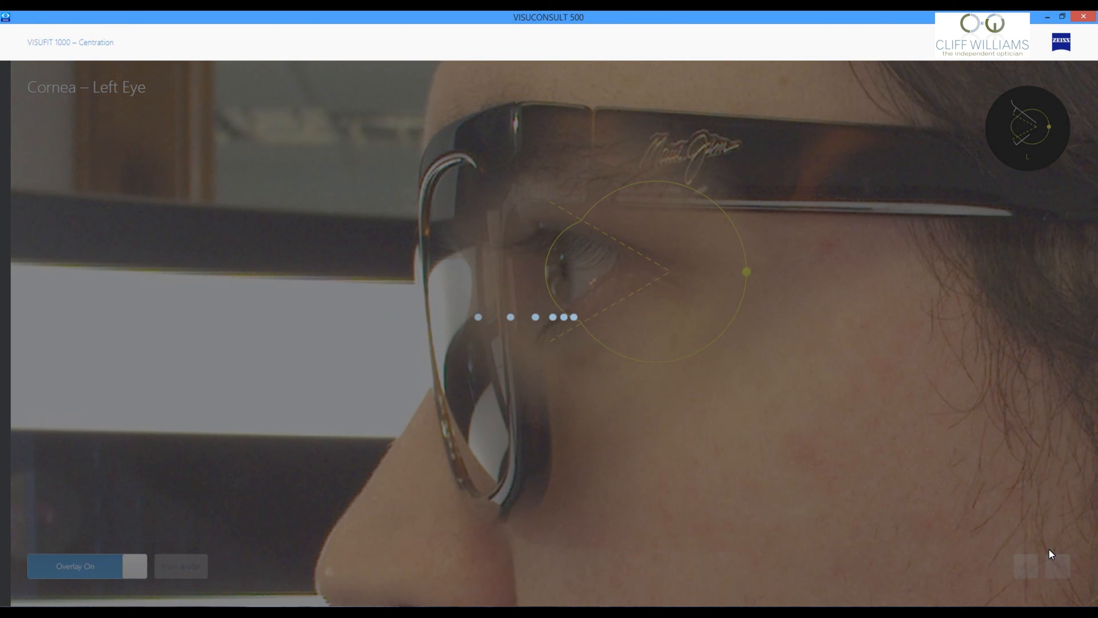
Accept the outer and inner frame edge markings for the right and left sides.
left_click(1057, 566)
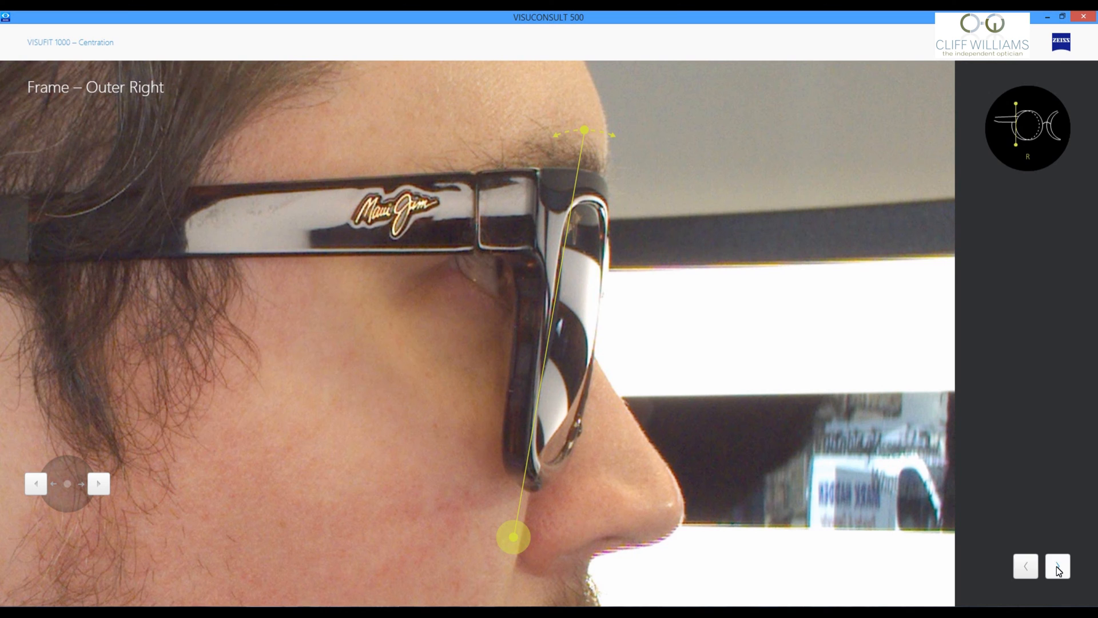
left_click(1058, 565)
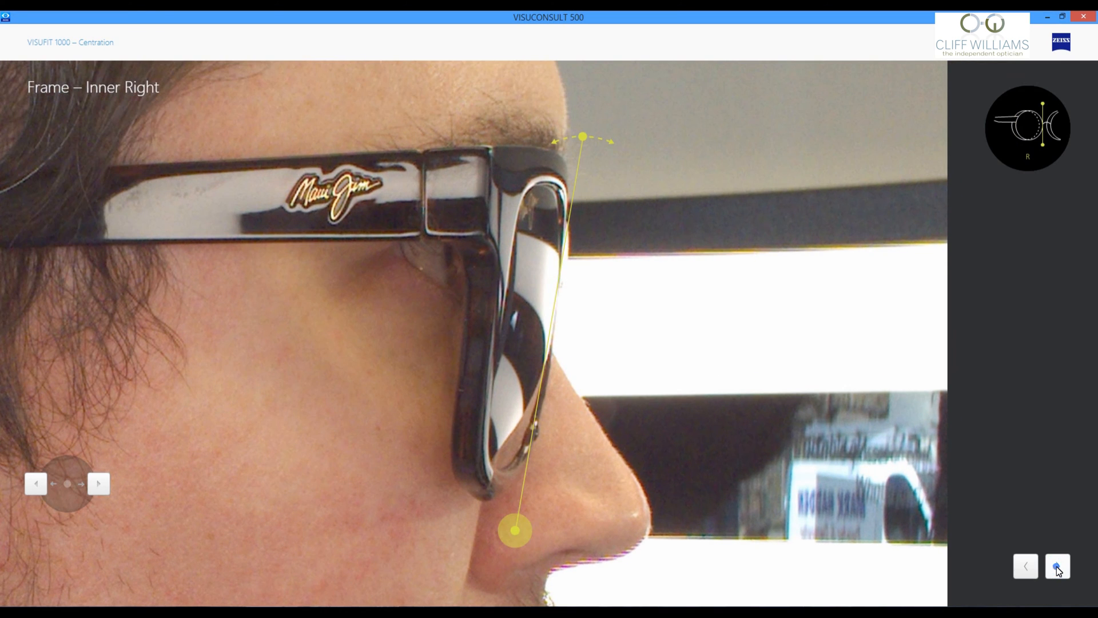
left_click(1058, 566)
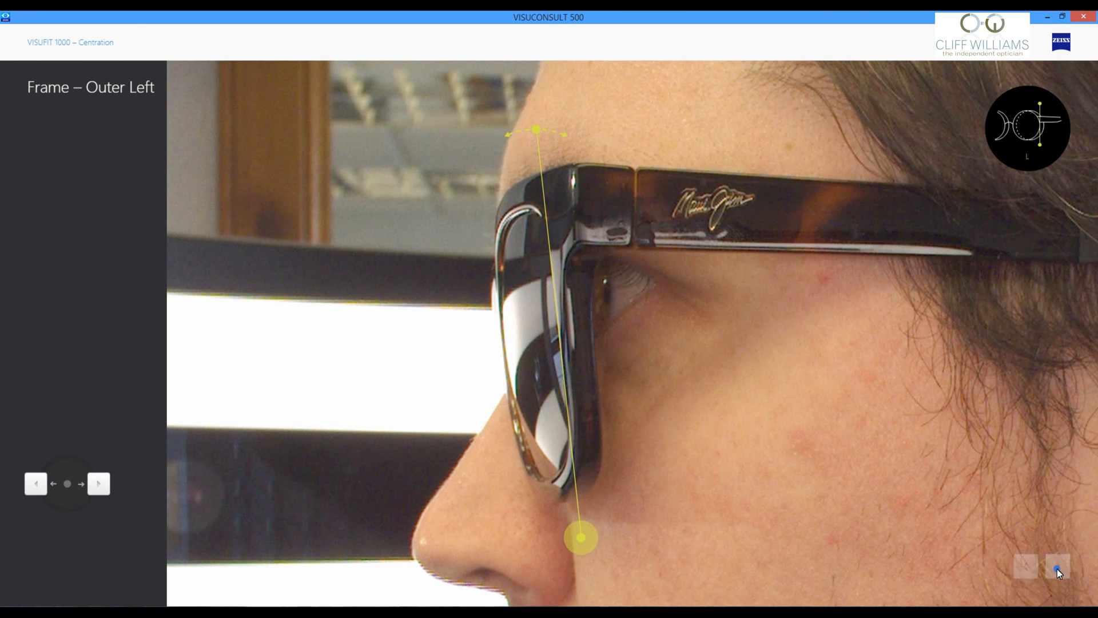
left_click(1057, 565)
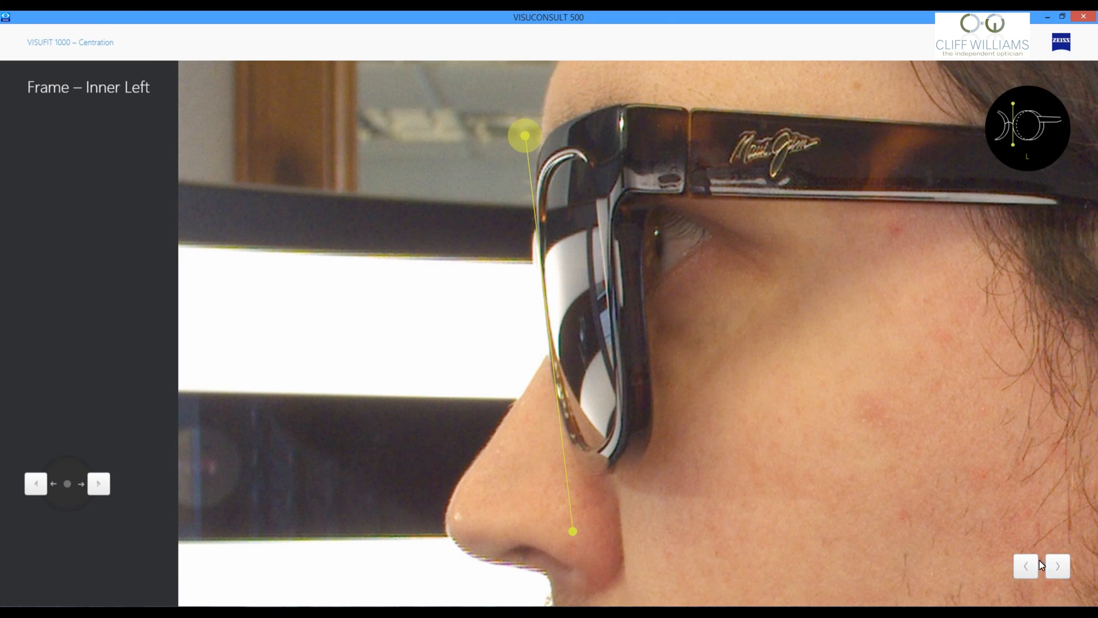
left_click(1057, 566)
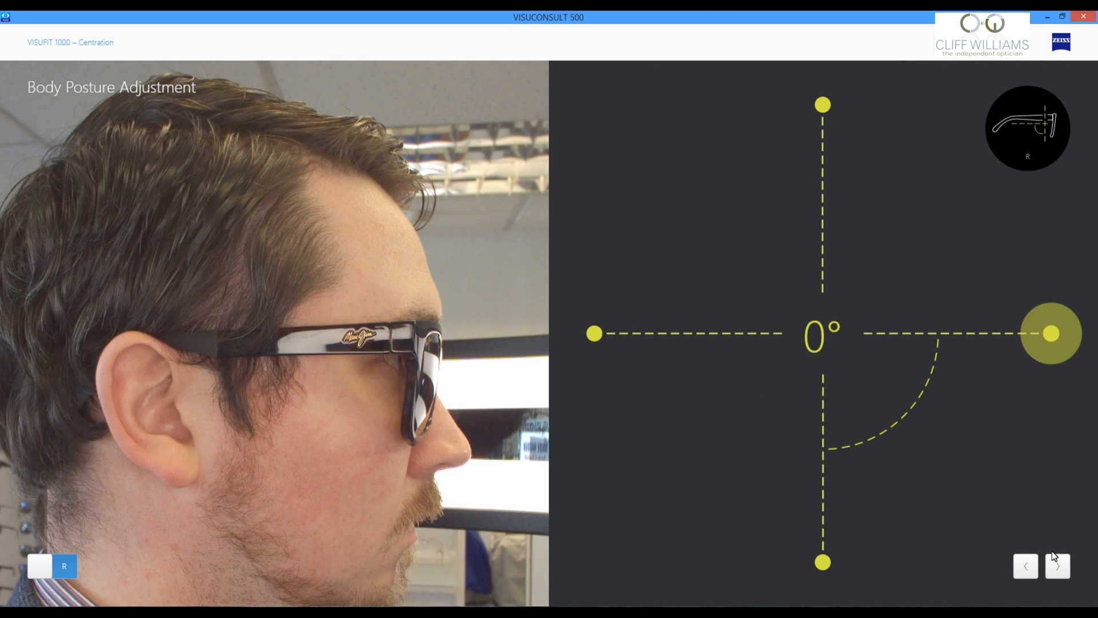
Accept the 0° body posture, set Frame Material to Plastic, and open the summary.
left_click(1057, 566)
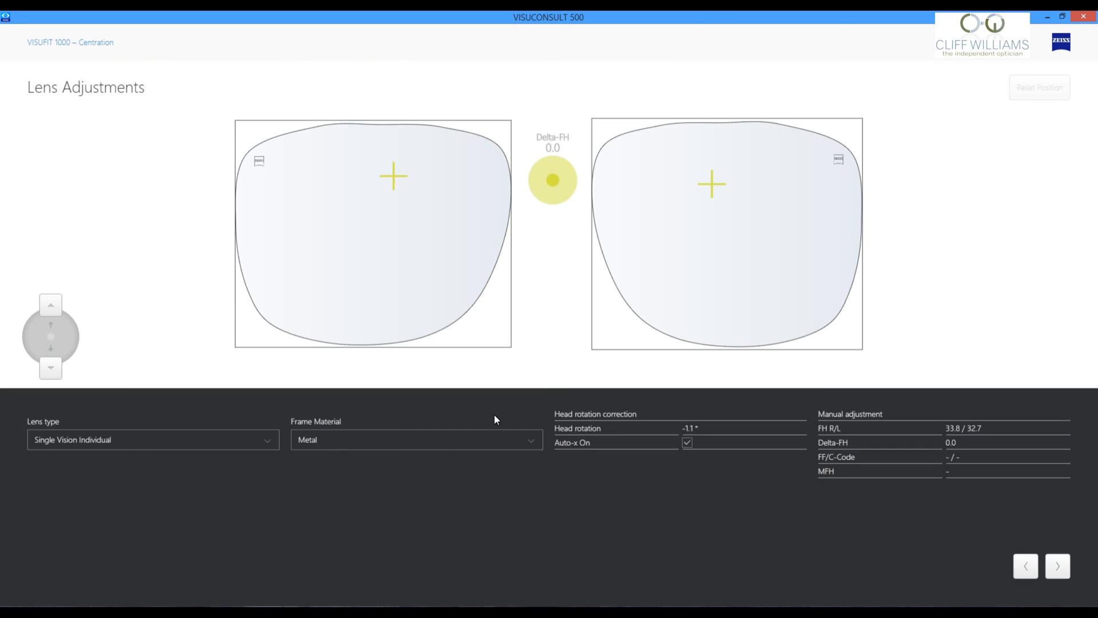
left_click(416, 439)
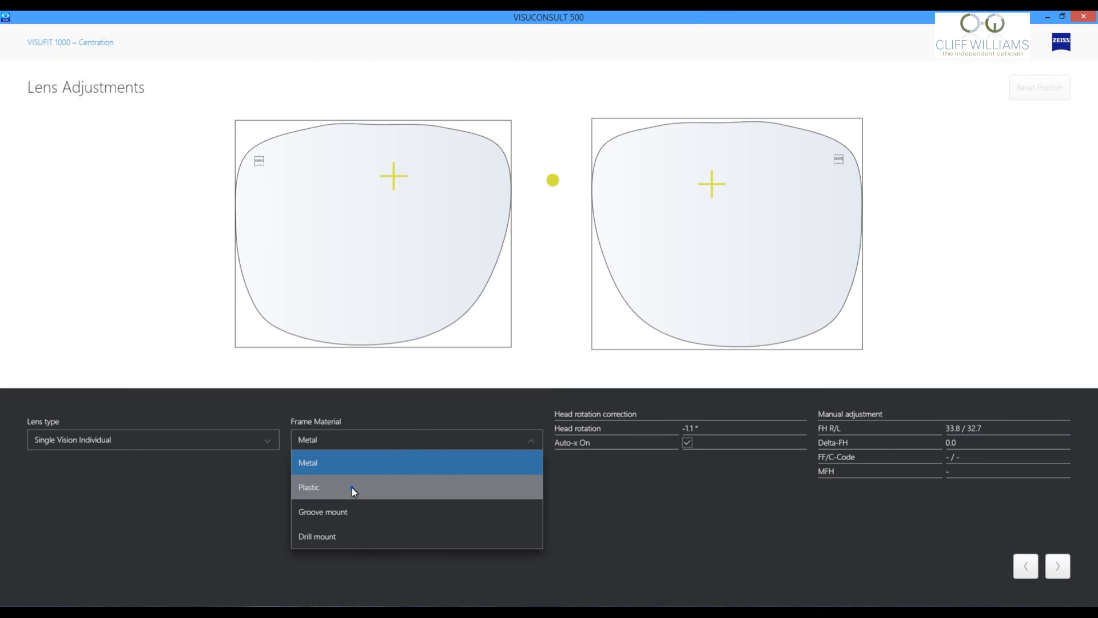
left_click(309, 487)
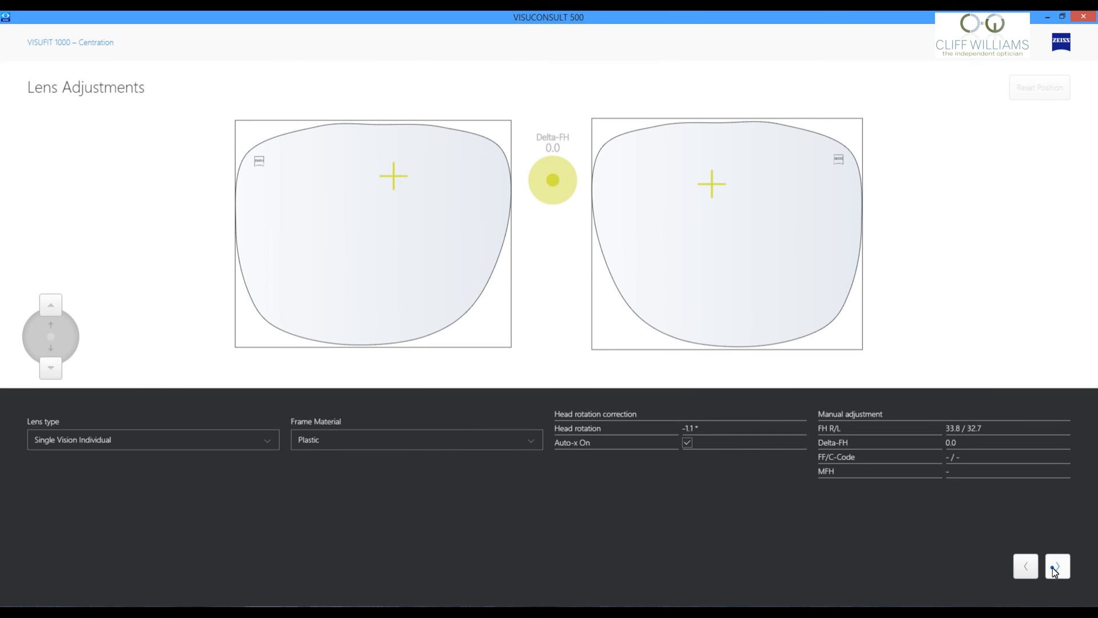
left_click(1057, 566)
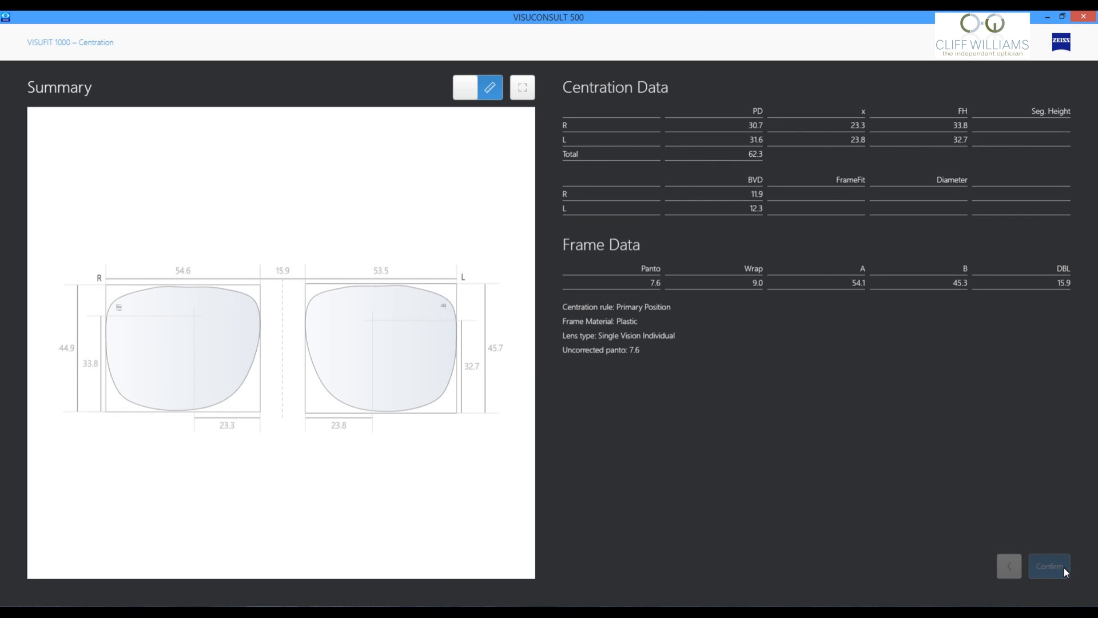
Save the centration to a new pair named 'Sunglasses' and view its photo.
left_click(1049, 565)
type("s")
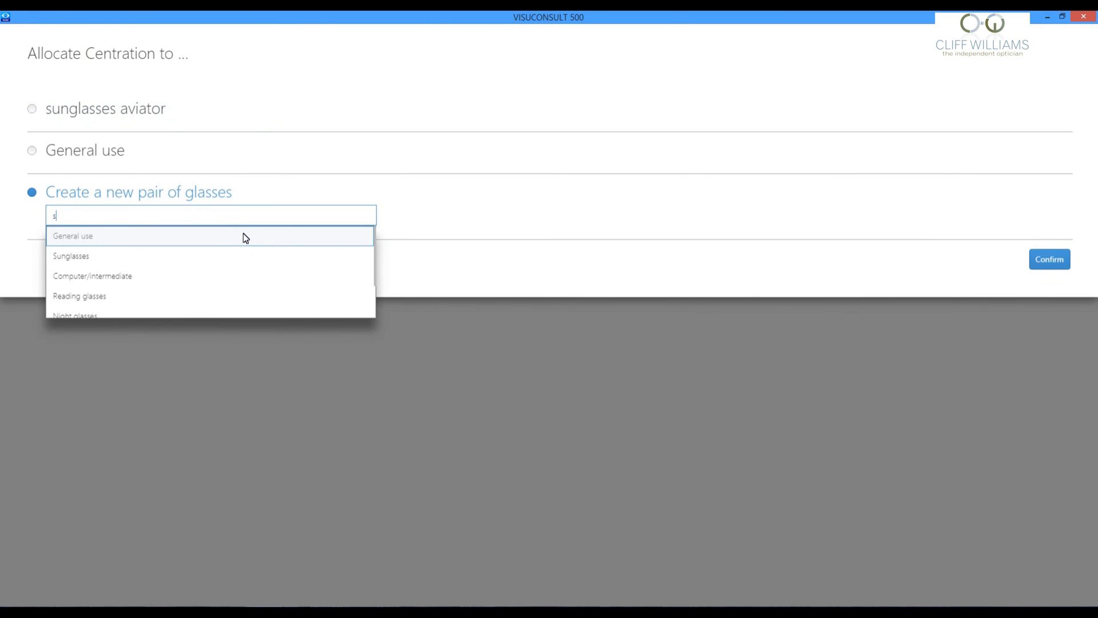
type("unglasses")
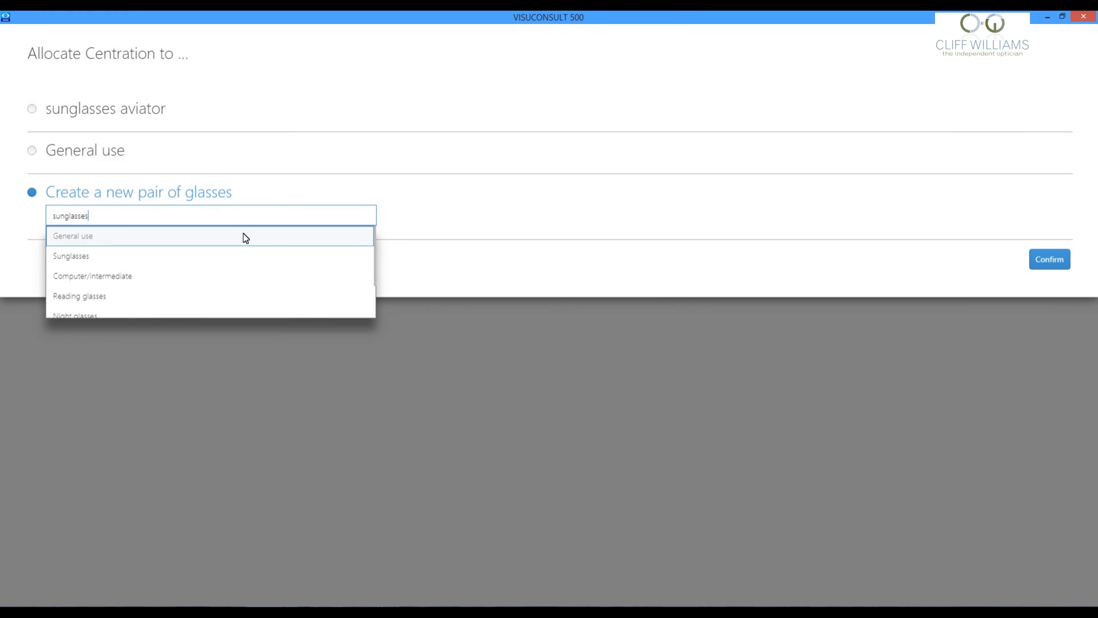
left_click(71, 256)
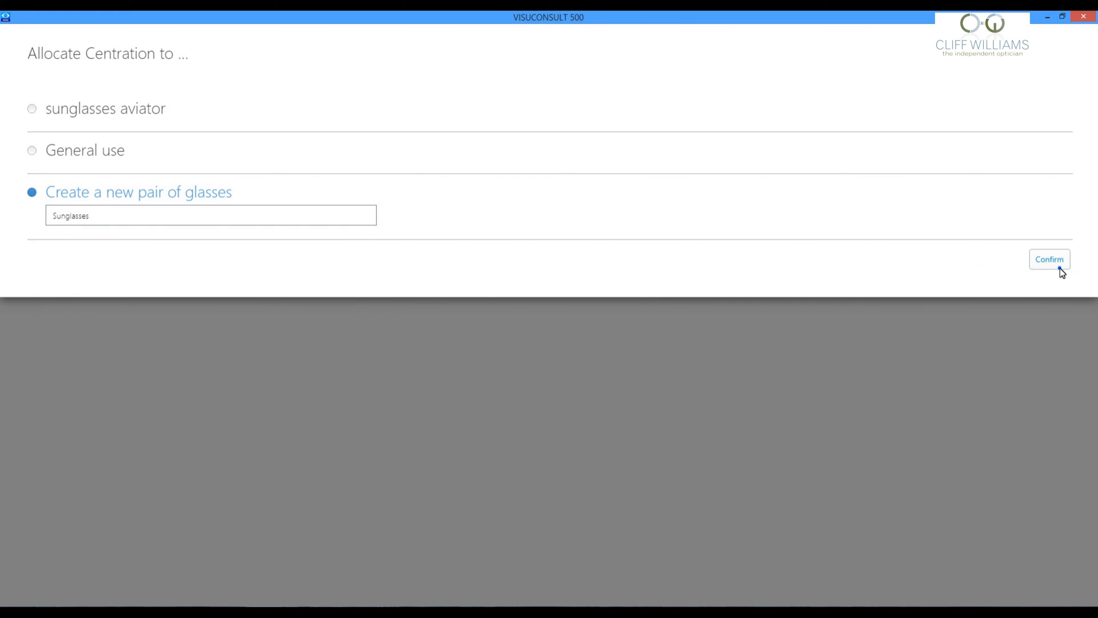
left_click(1049, 259)
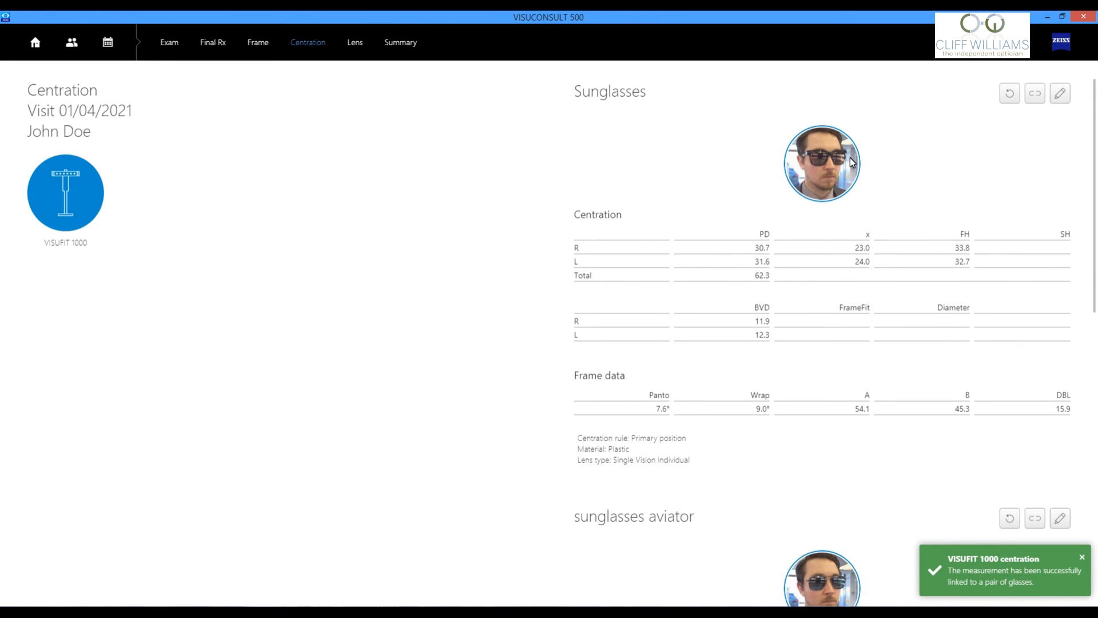
left_click(822, 162)
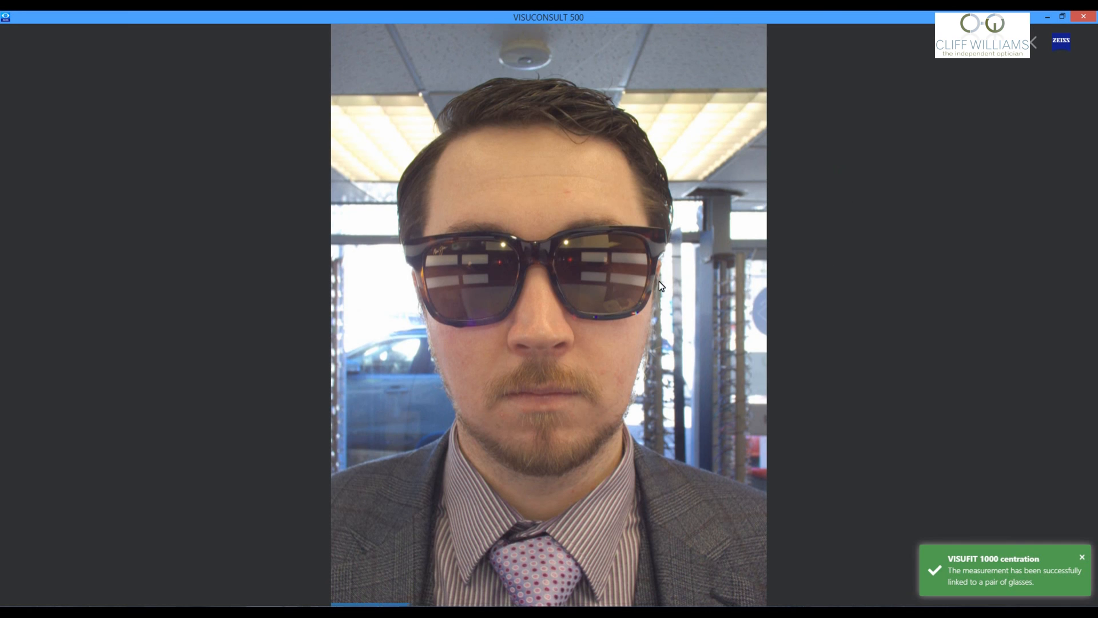